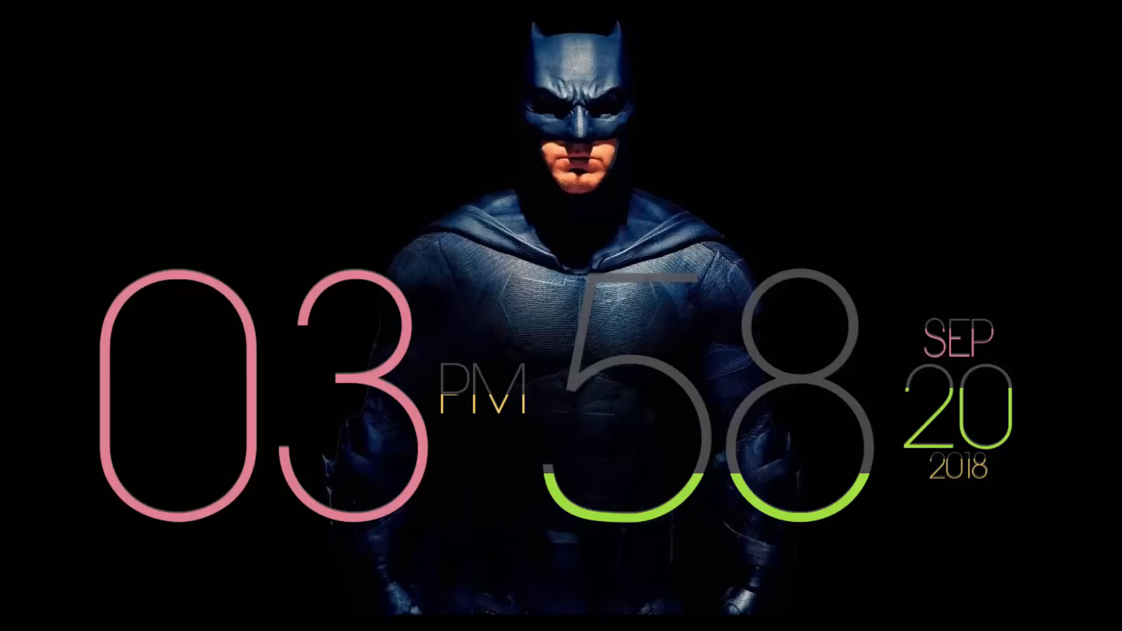
- Search 'se' from the desktop to launch the Windows Settings app
text(se)
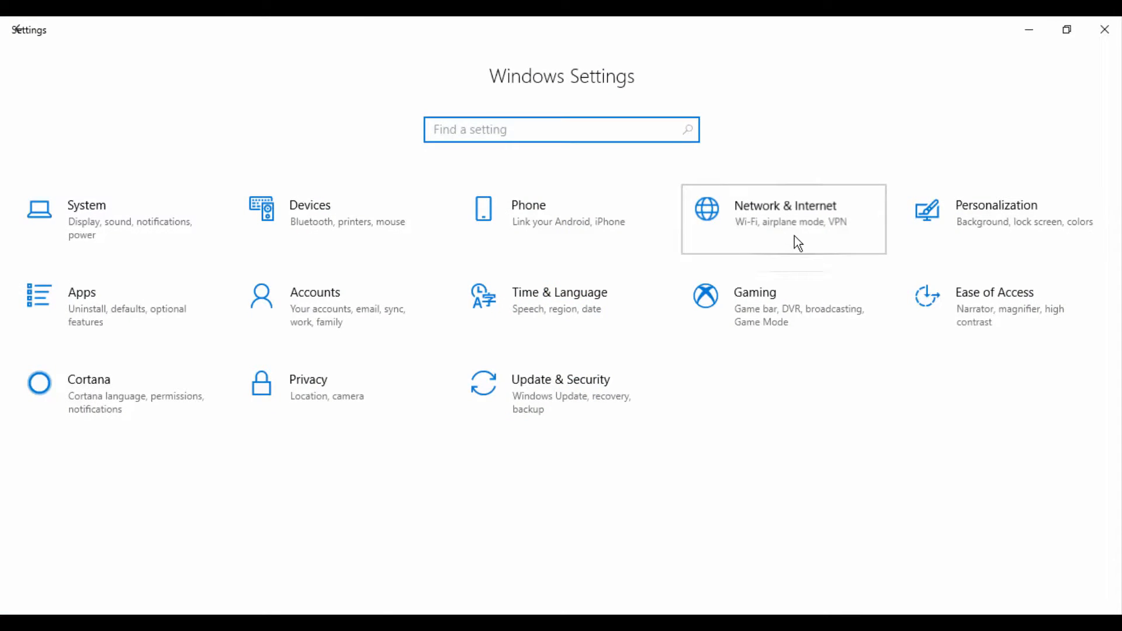
- Check Network & Internet > Wi-Fi to confirm the Gravity network connection
click(782, 219)
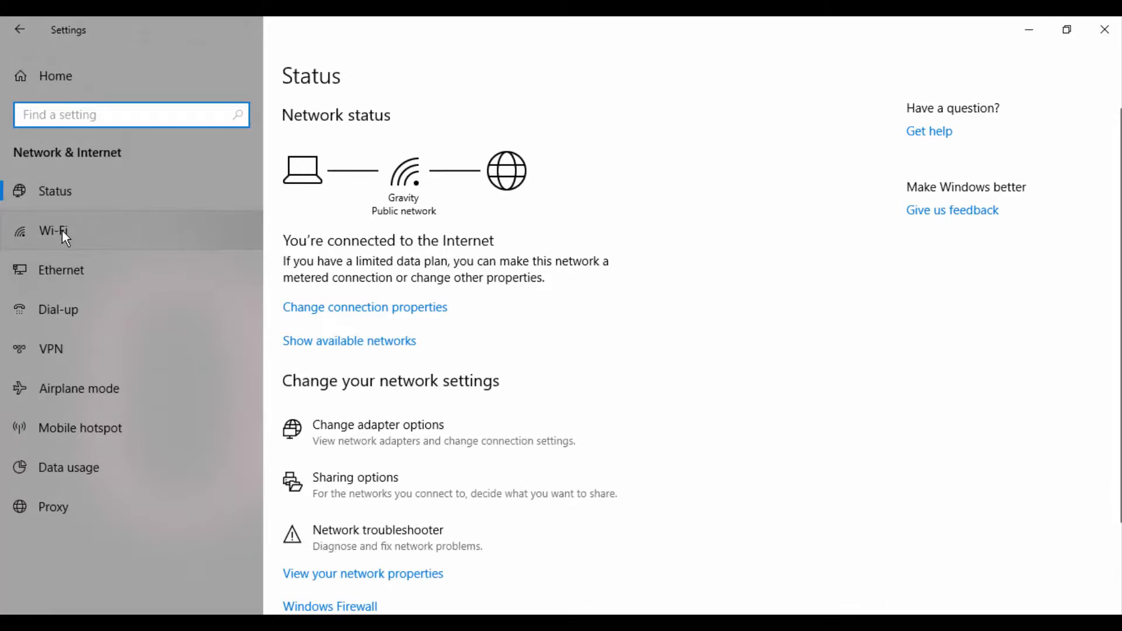
click(53, 230)
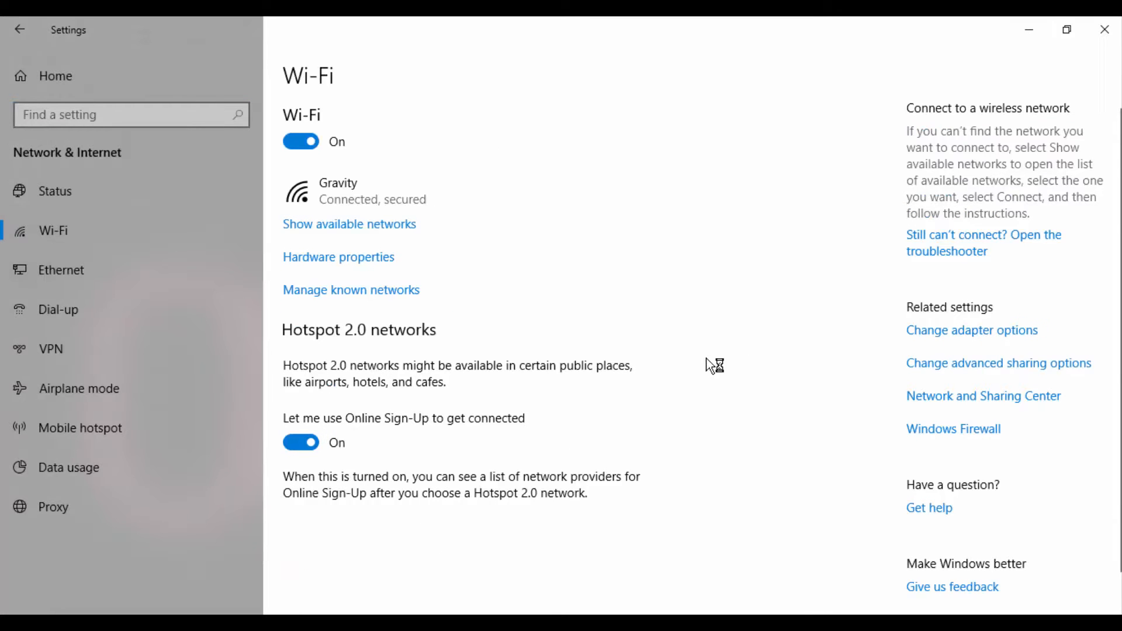
click(972, 329)
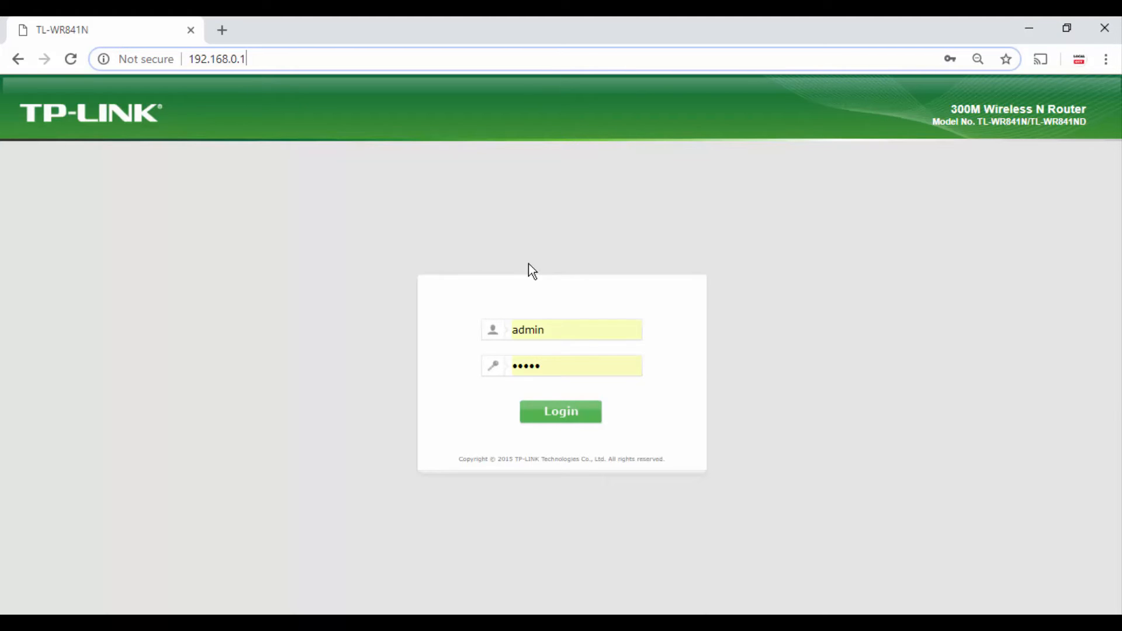
- Log in to the TP-LINK router at 192.168.0.1 with the saved admin credentials
click(561, 329)
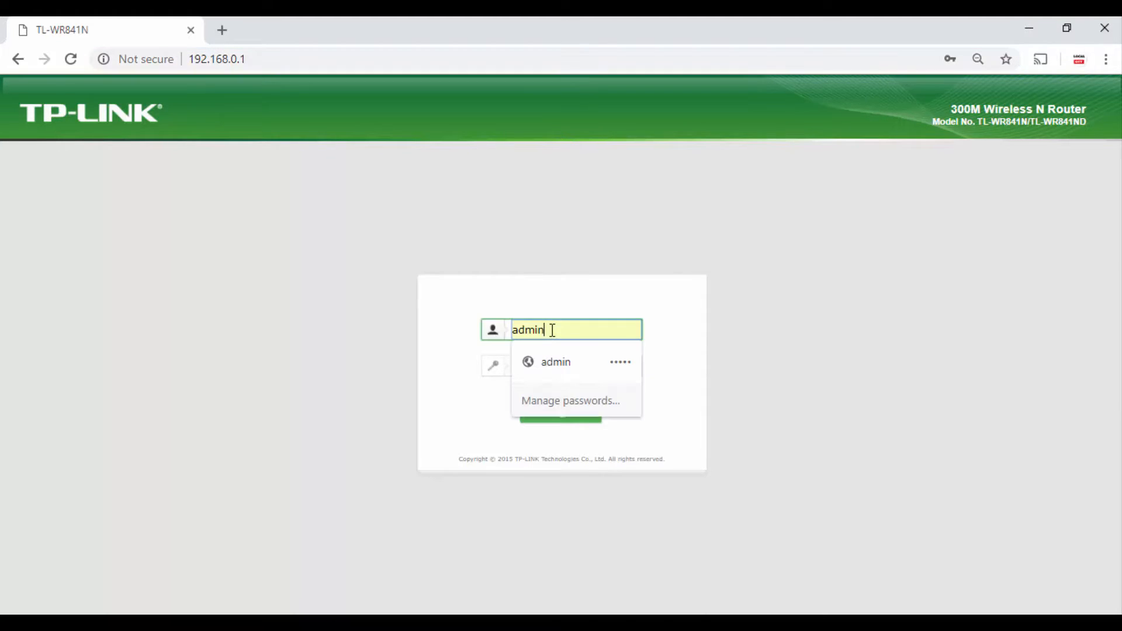
click(555, 361)
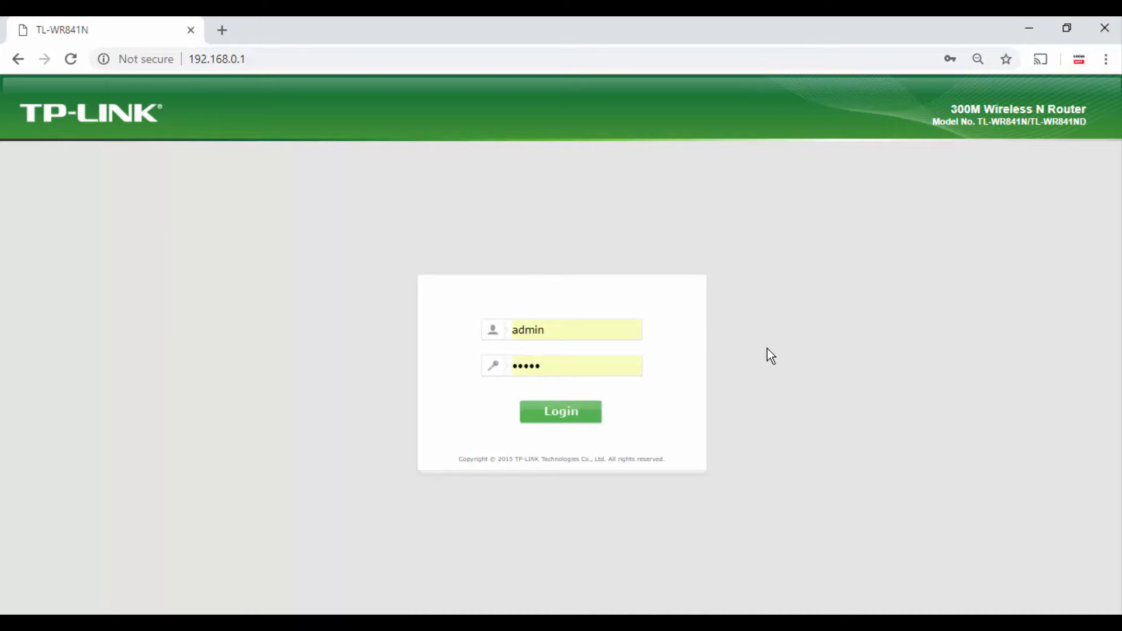
click(561, 366)
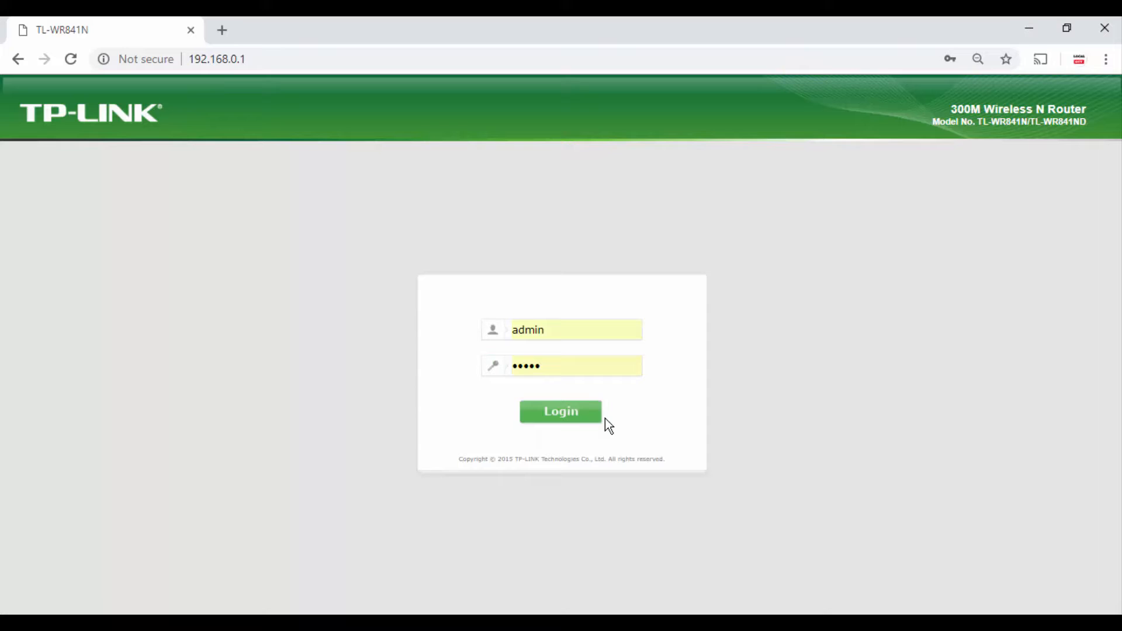
click(560, 411)
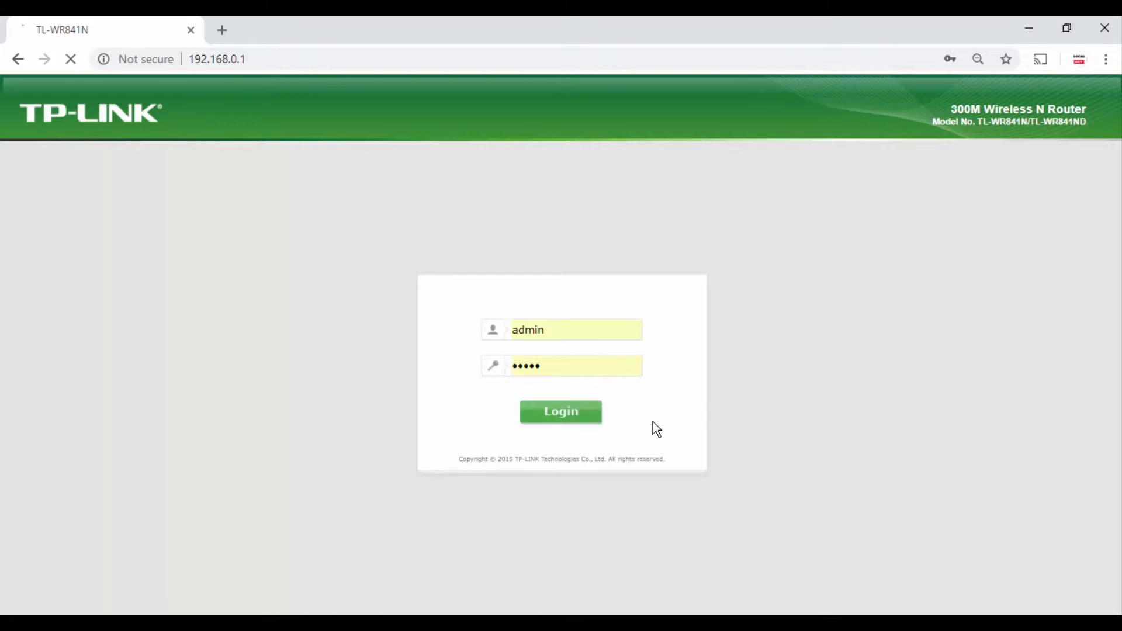
click(560, 411)
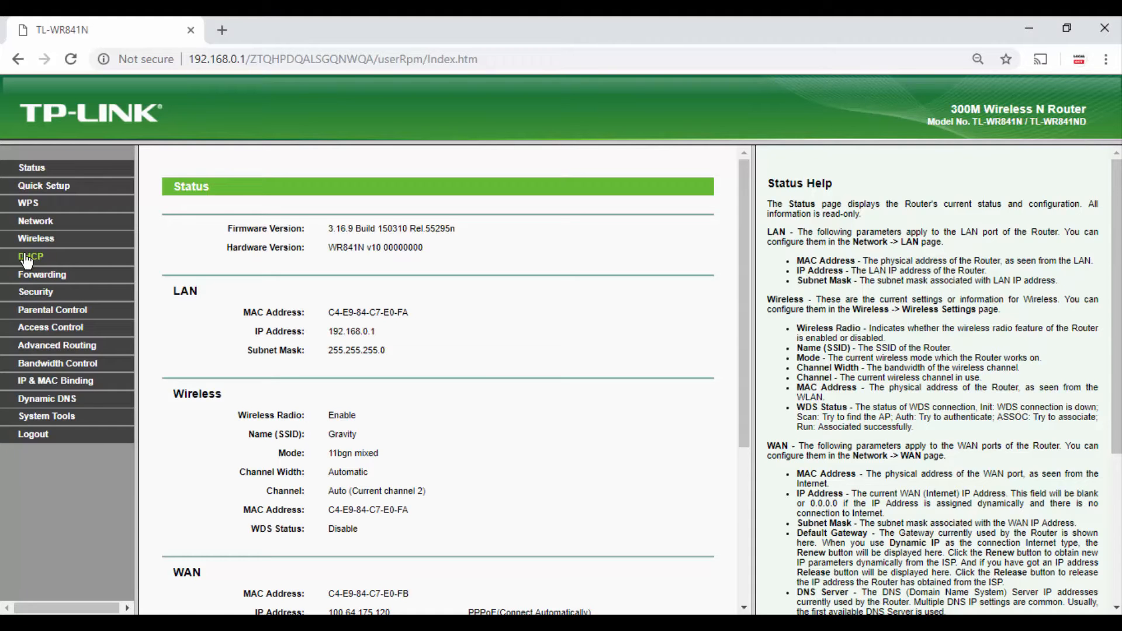
- Inspect the router's DHCP pool, start 192.168.0.100 and end 192.168.0.104
click(29, 256)
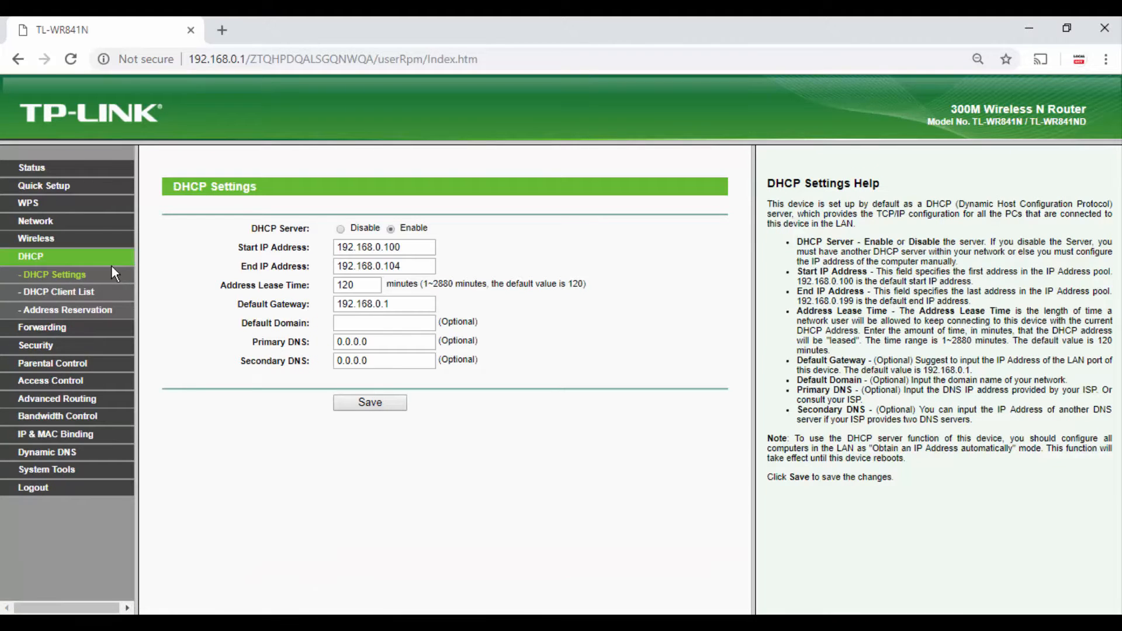
click(384, 247)
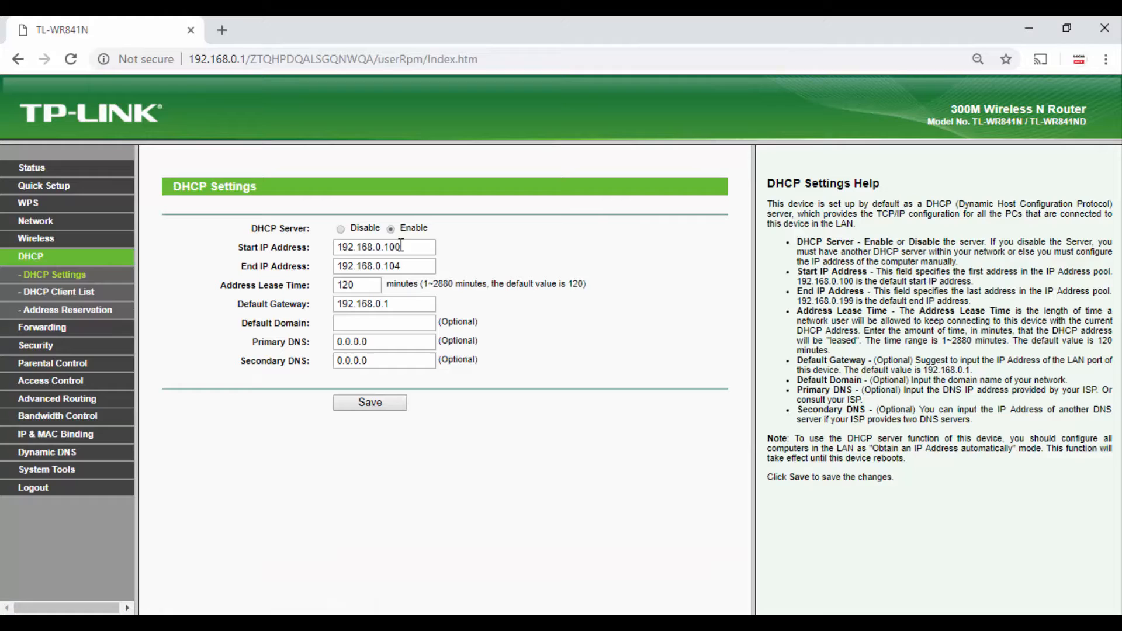
click(385, 247)
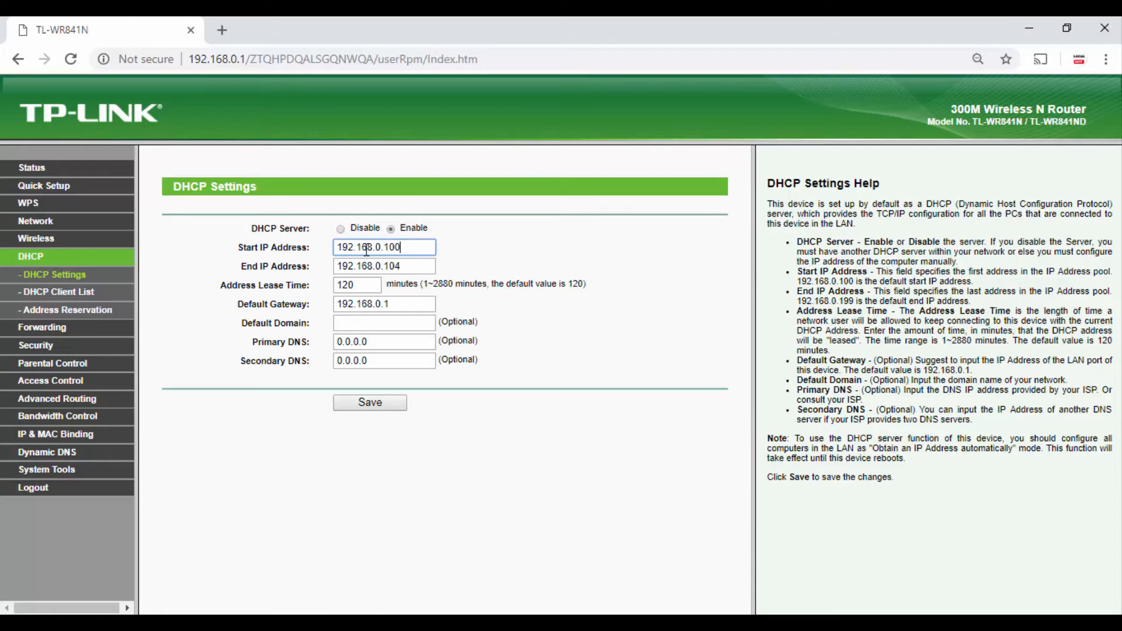
click(384, 267)
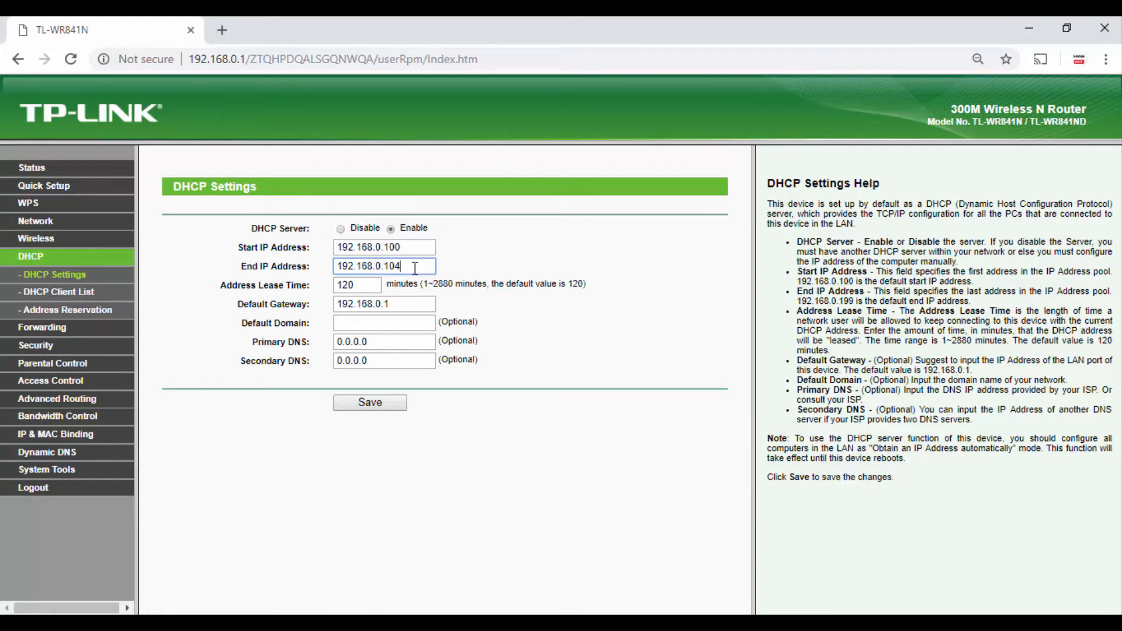
triple_click(383, 267)
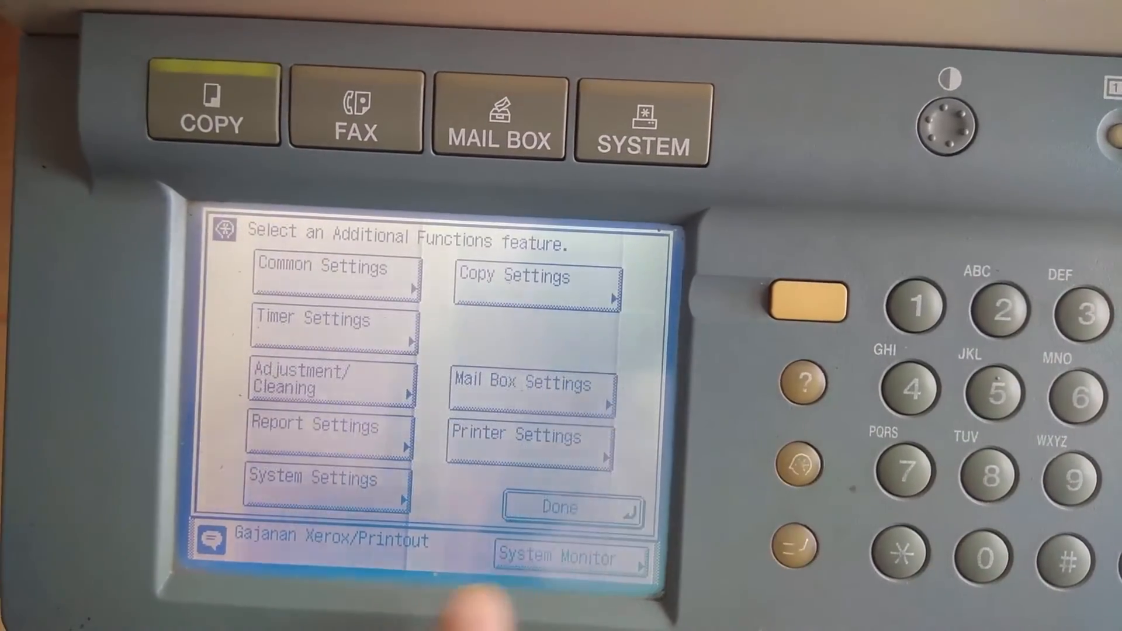
- Set the Canon copier's IP to 192.168.0.103, subnet 255.255.255.0, gateway 192.168.0.1
click(322, 480)
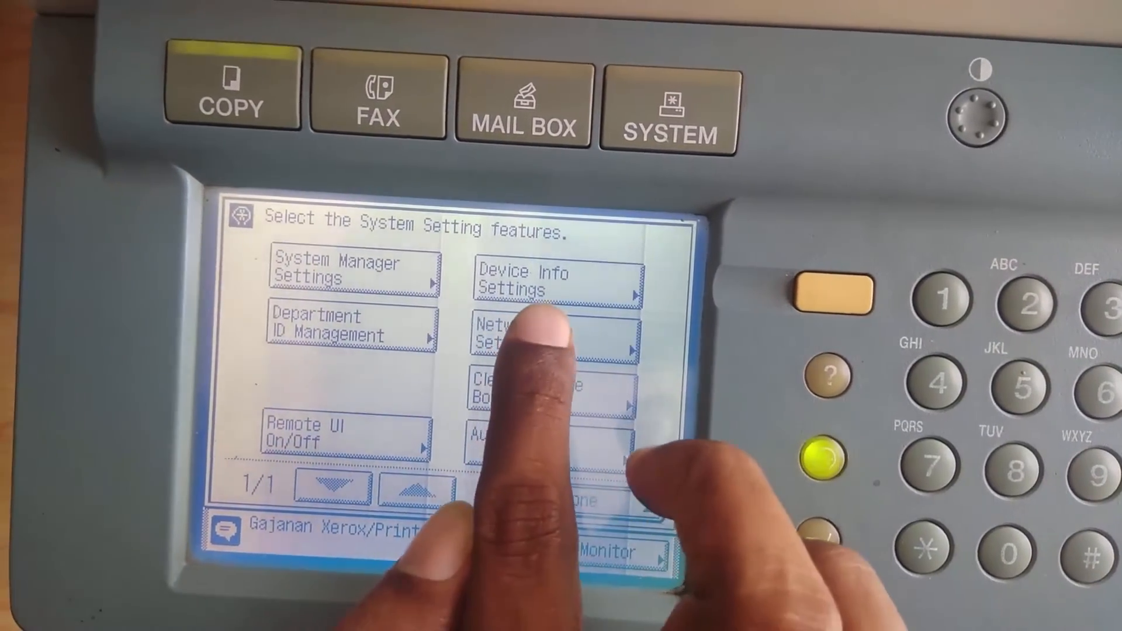
click(551, 337)
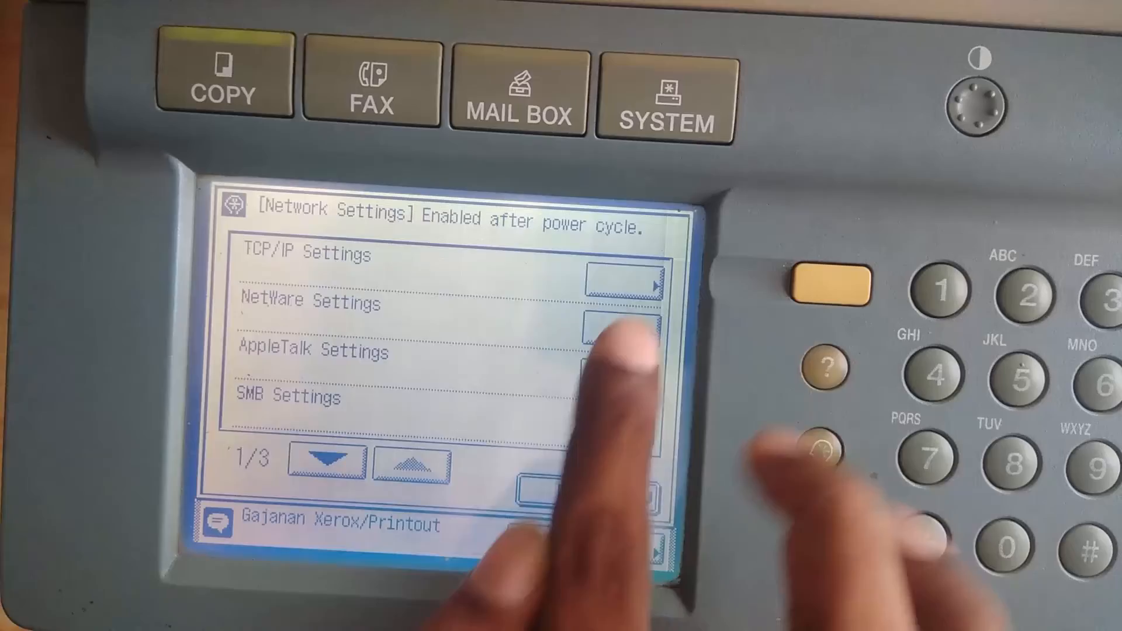
click(628, 285)
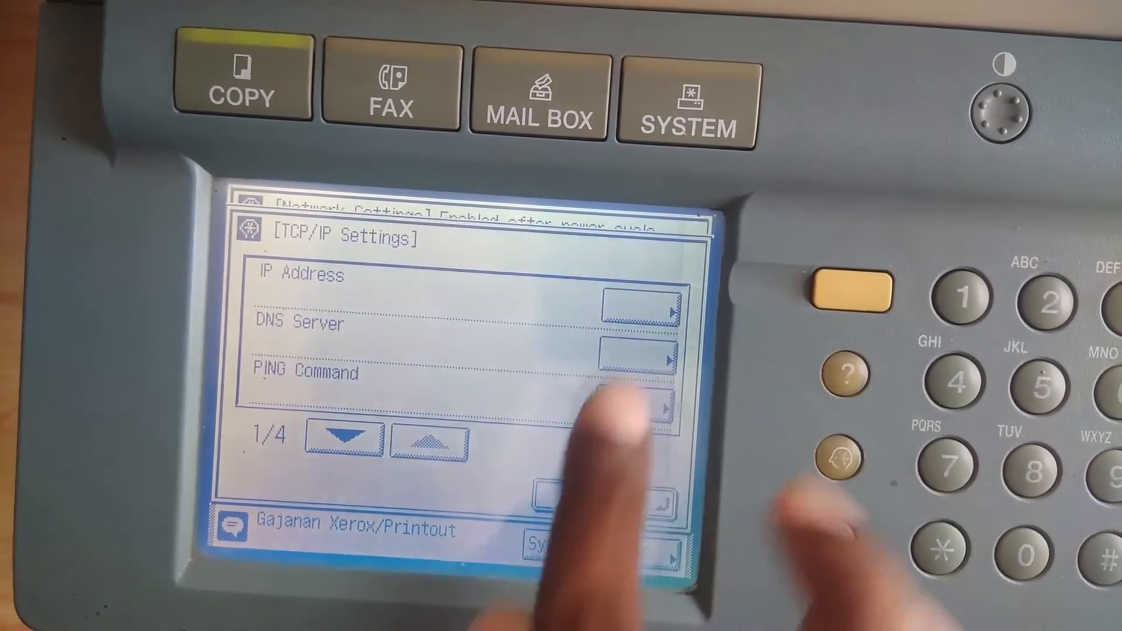
click(640, 306)
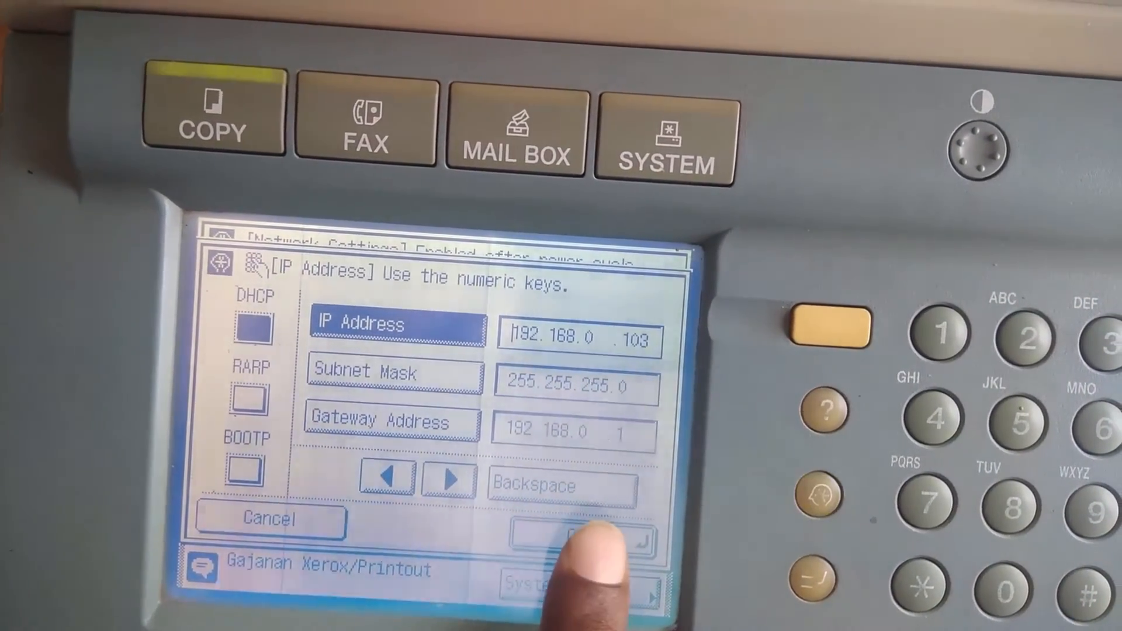
click(580, 540)
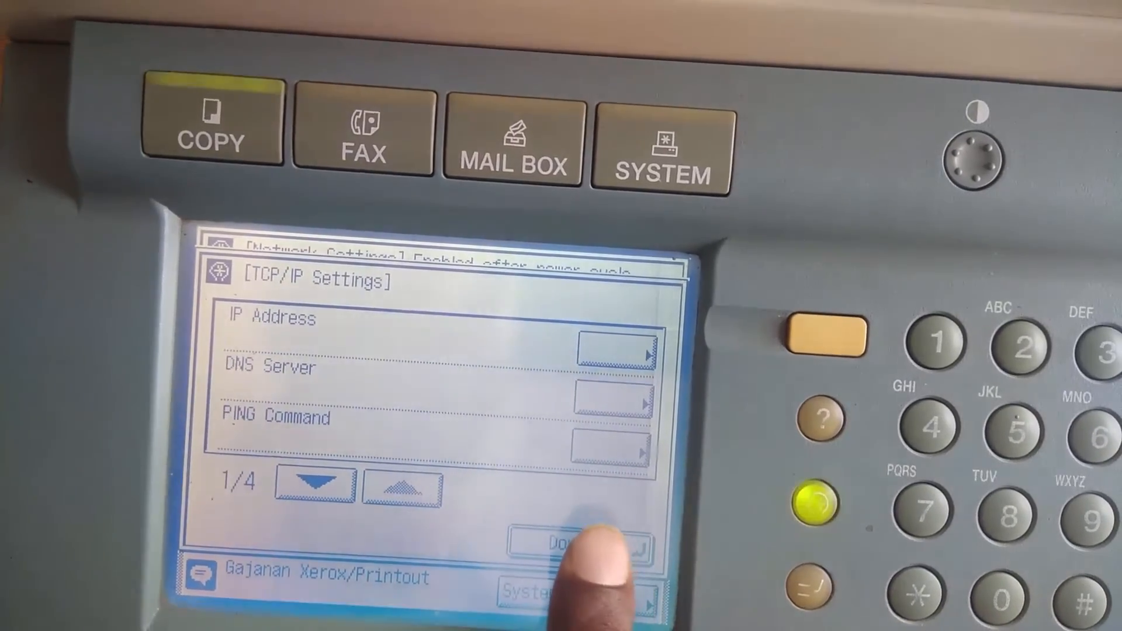
click(580, 540)
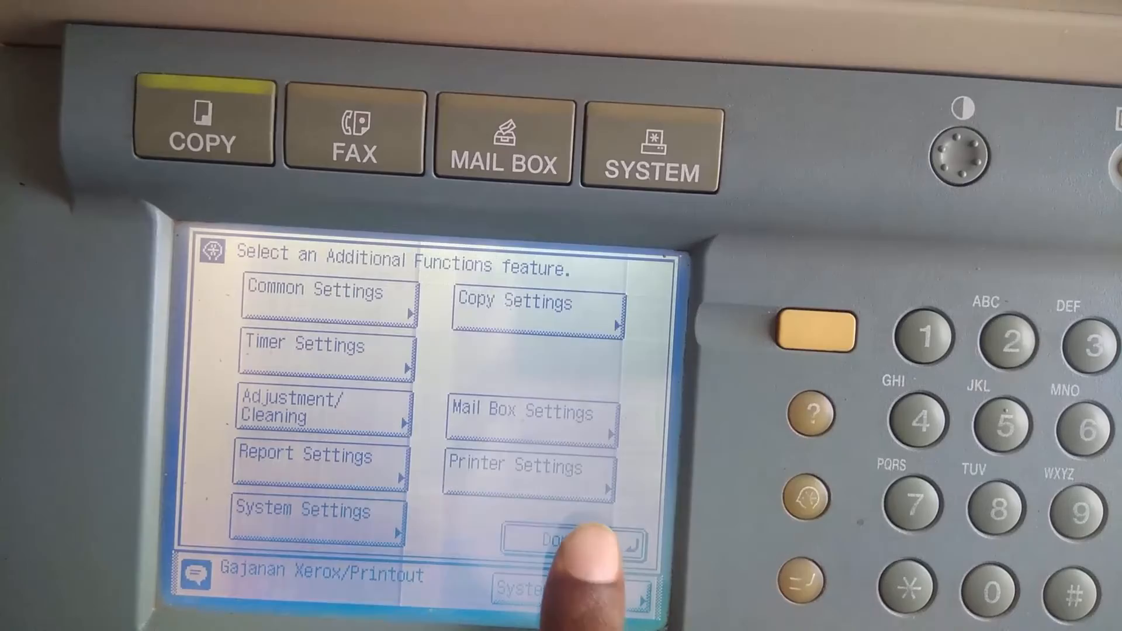
click(568, 544)
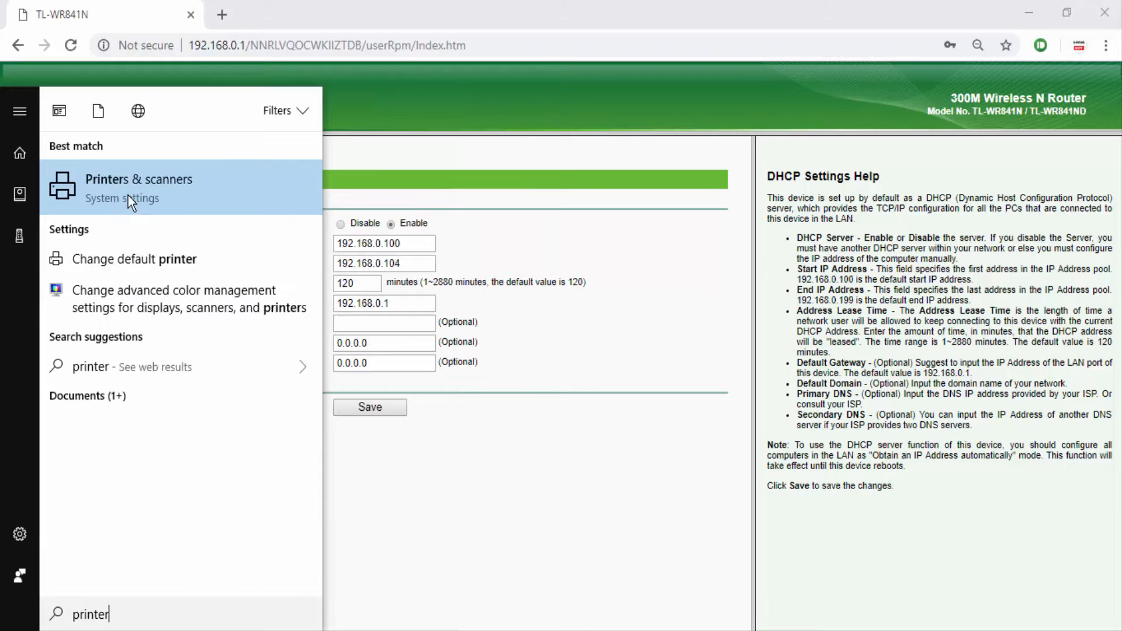
- Choose Printers & scanners from the Start search results for 'printer'
click(138, 188)
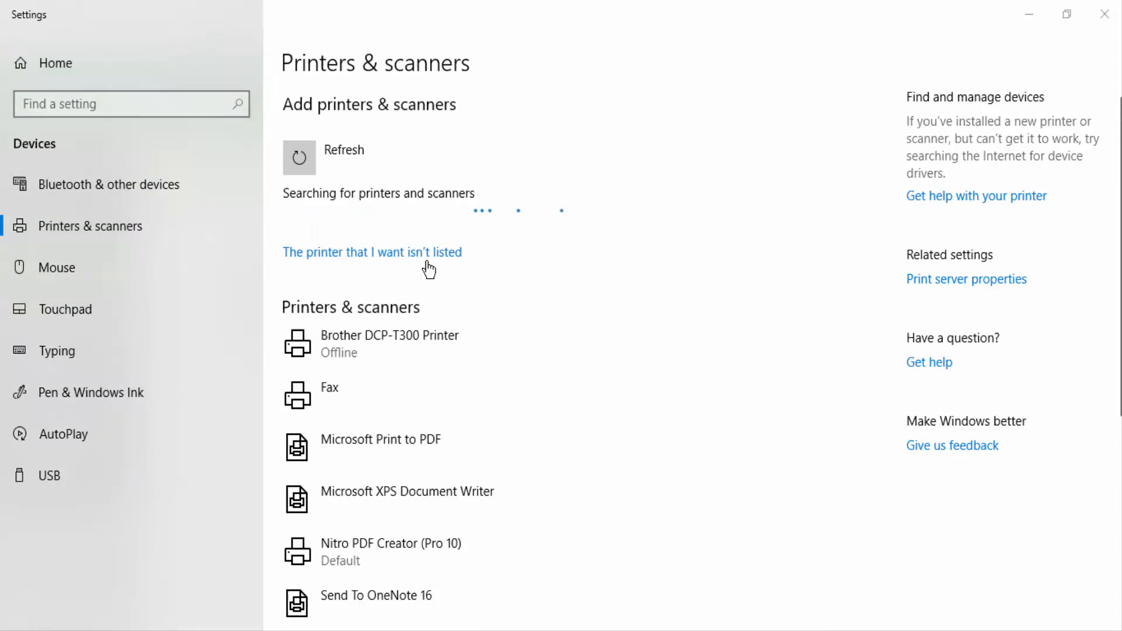
- Add the Canon iR2200-3300 PCL5e driver at TCP/IP address 192.168.0.103 and finish
click(371, 252)
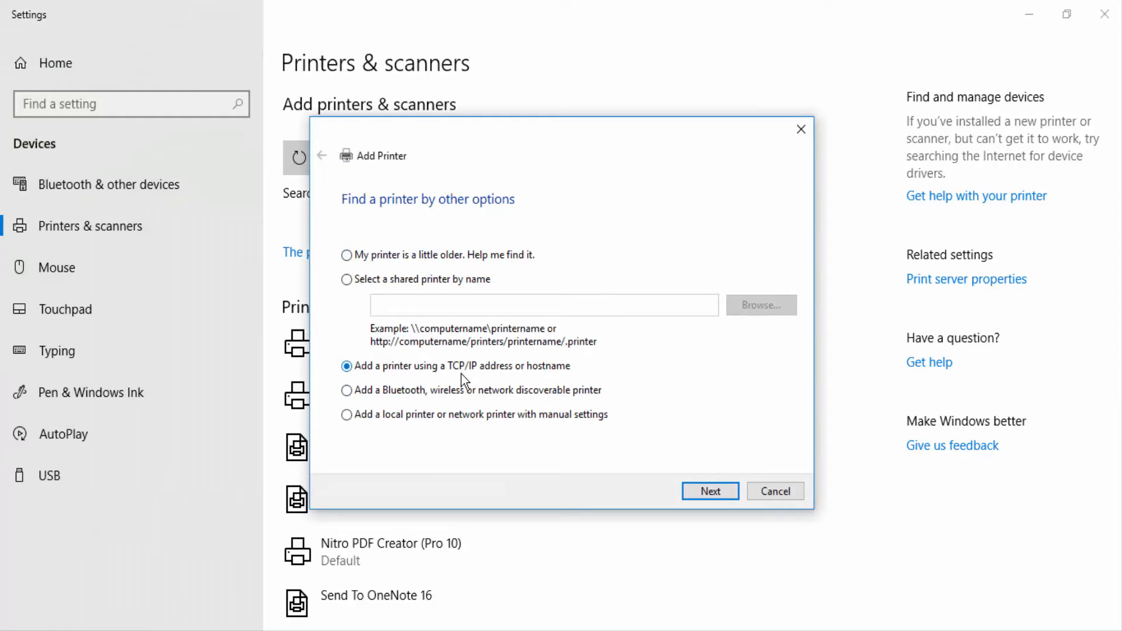
click(709, 491)
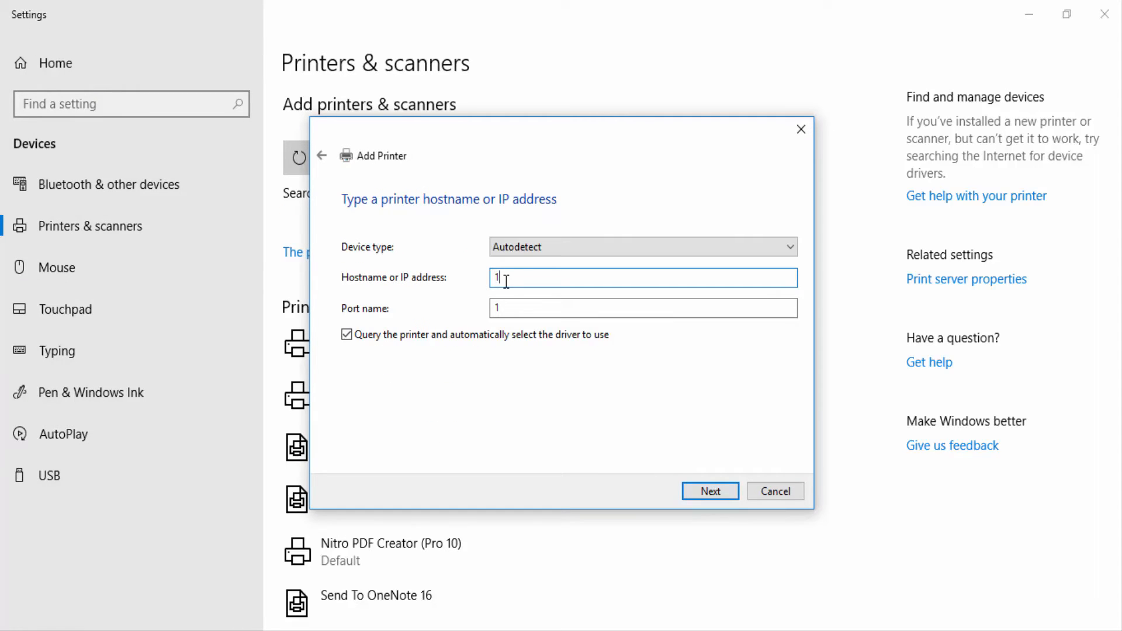
text(92.168.0.103)
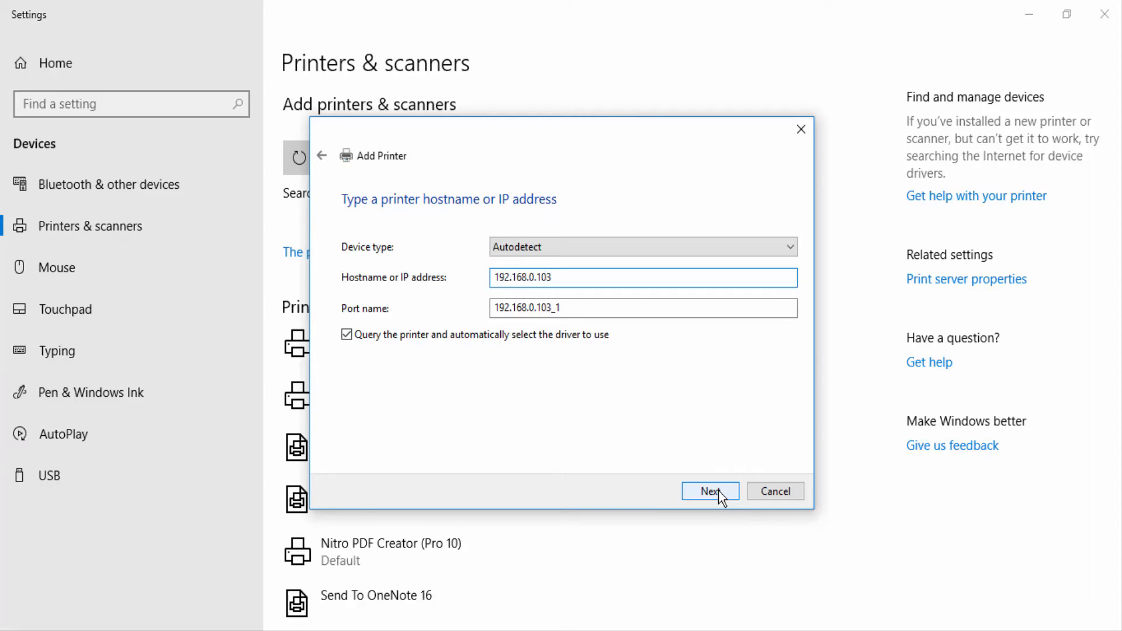
click(709, 491)
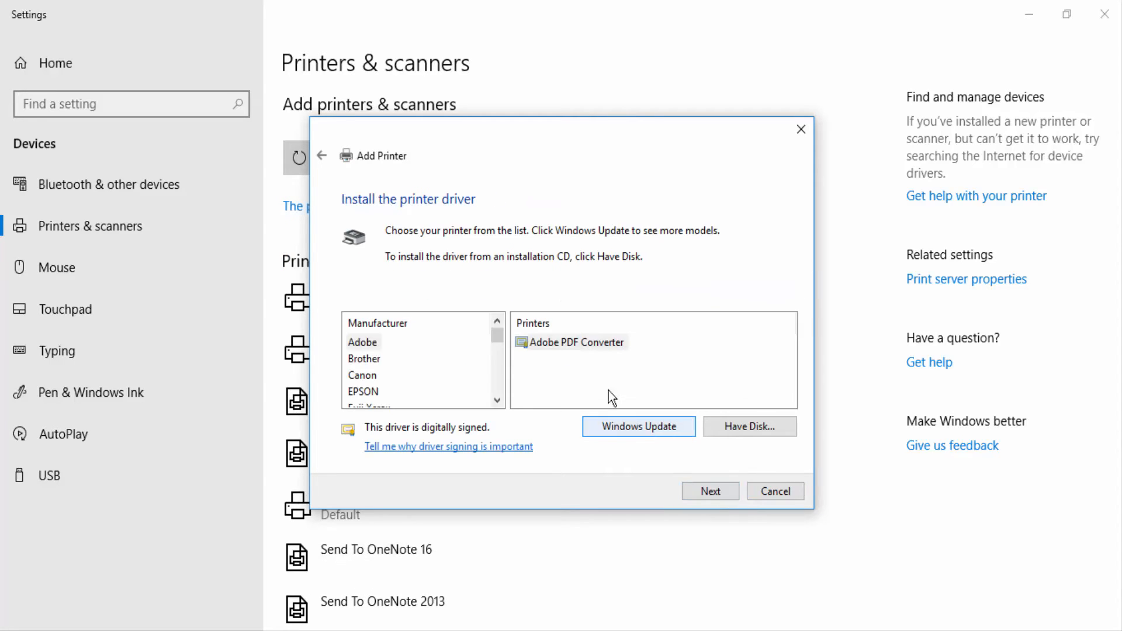
click(363, 375)
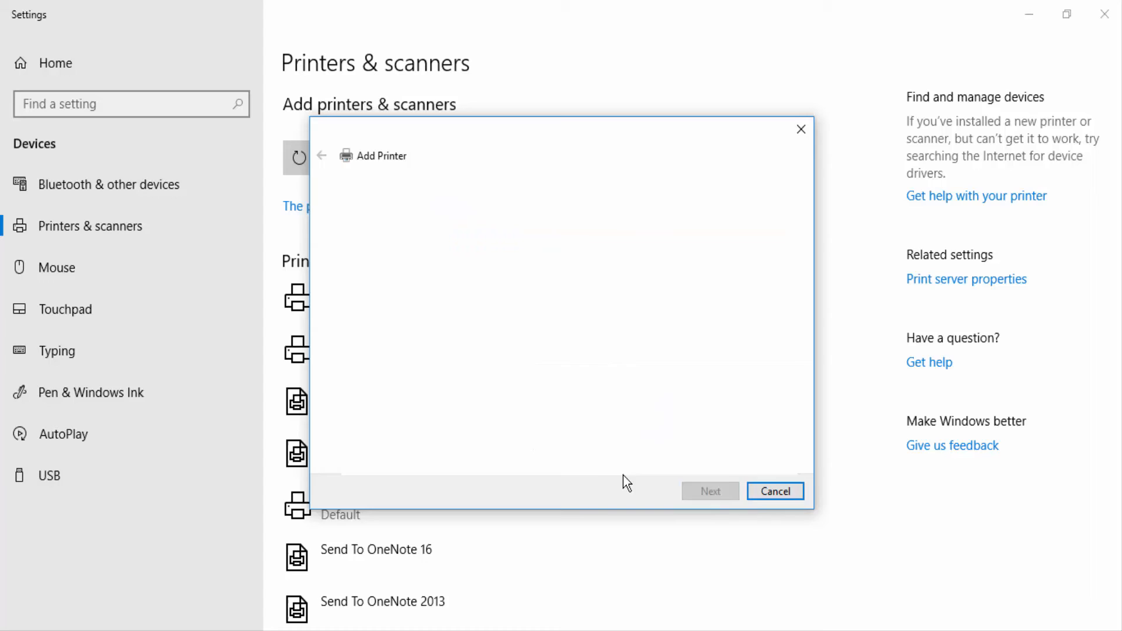
click(709, 491)
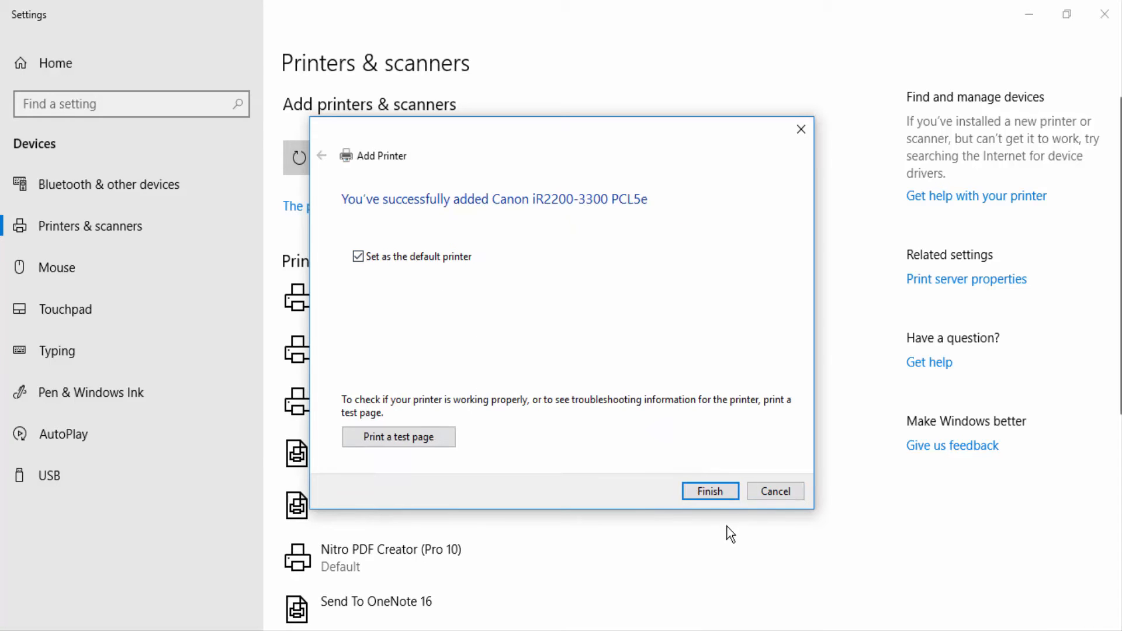